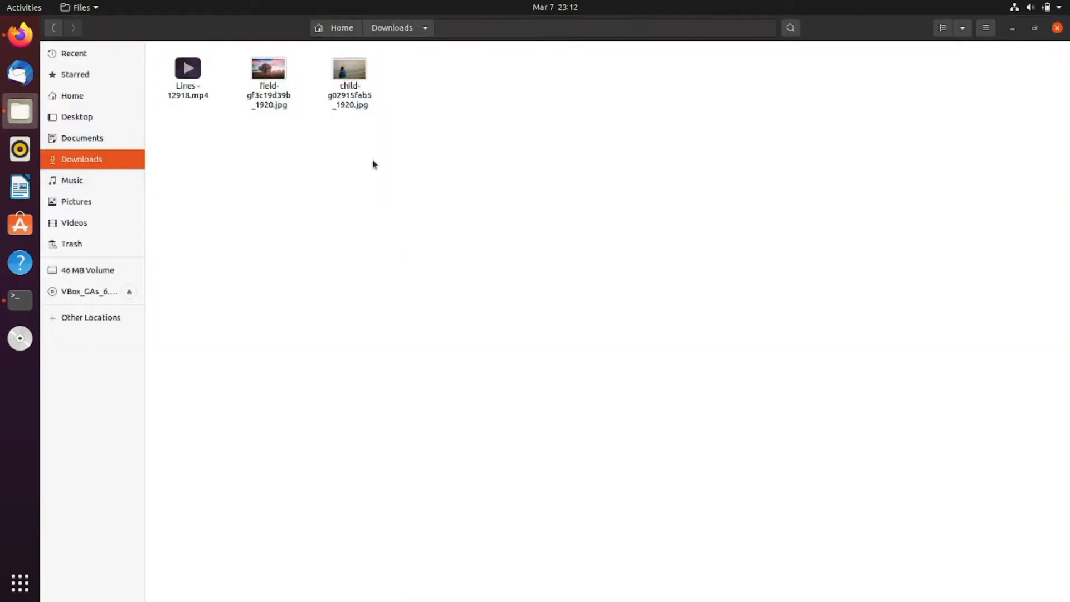
Step: Select all three Downloads files in Files to show their 2.8 MB total
{"action": "key", "text": "ctrl+a"}
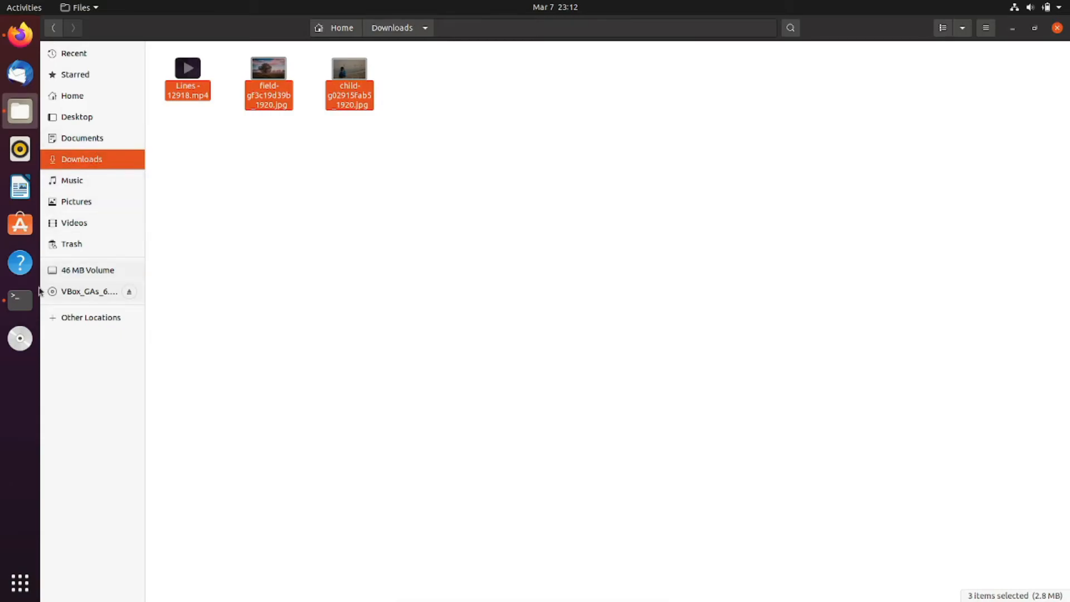
{"action": "left_click", "coordinate": [19, 299]}
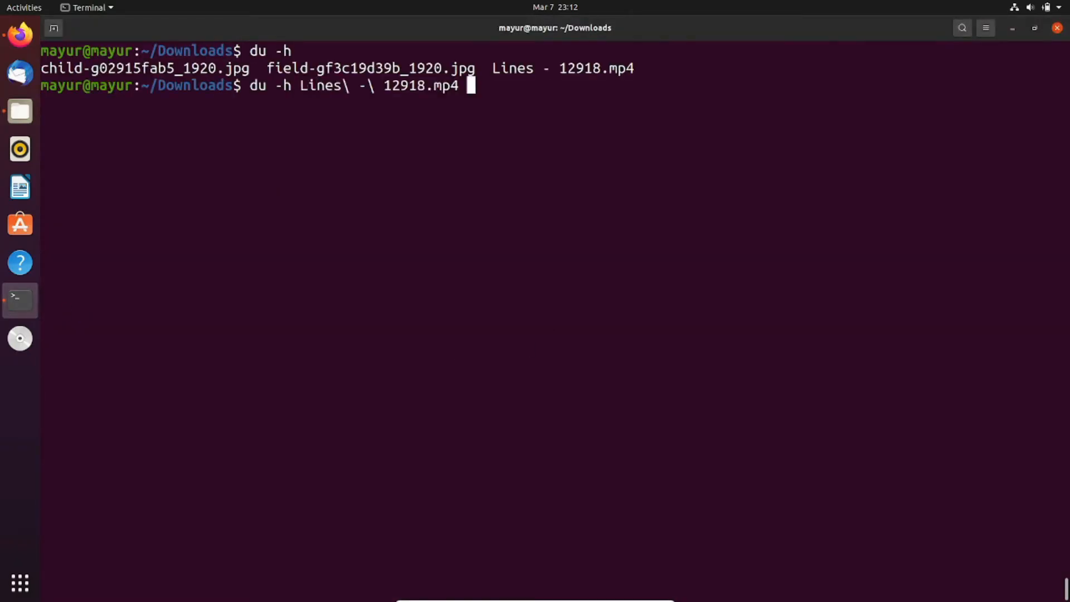
Step: Run du -h on 'Lines - 12918.mp4' to report its size as 2.0M
{"action": "key", "text": "Return"}
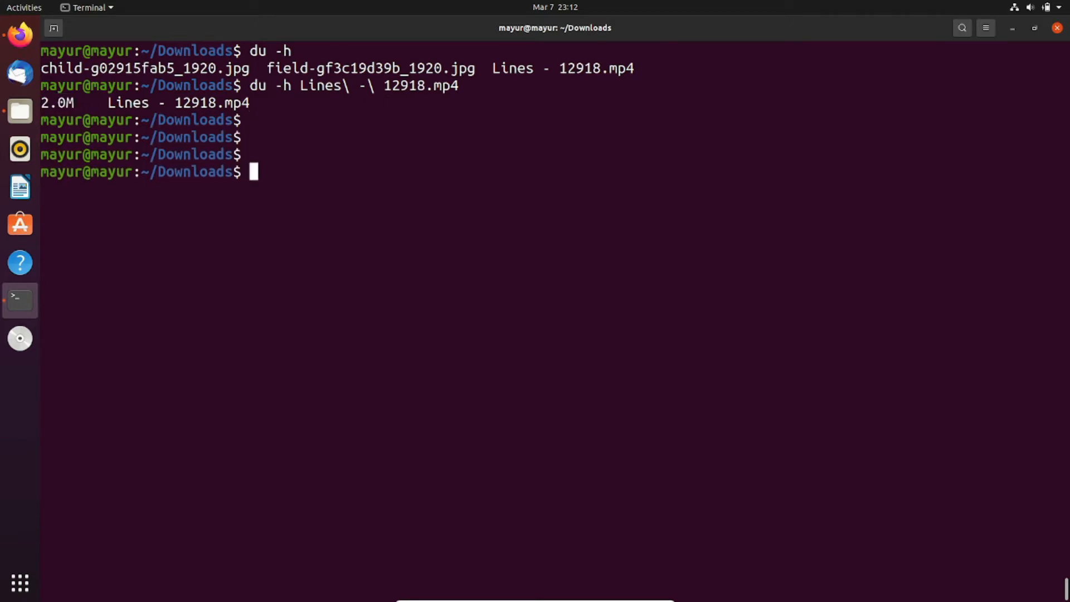
{"action": "type", "text": "du -h"}
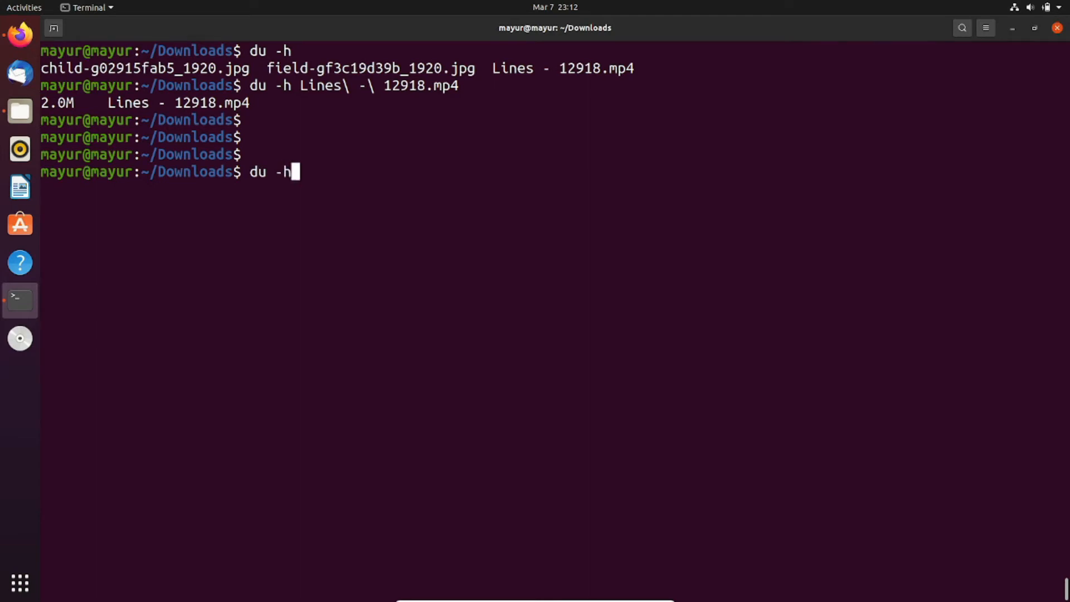
Step: Run du -h * on all Downloads files, then clear the terminal screen
{"action": "type", "text": "*"}
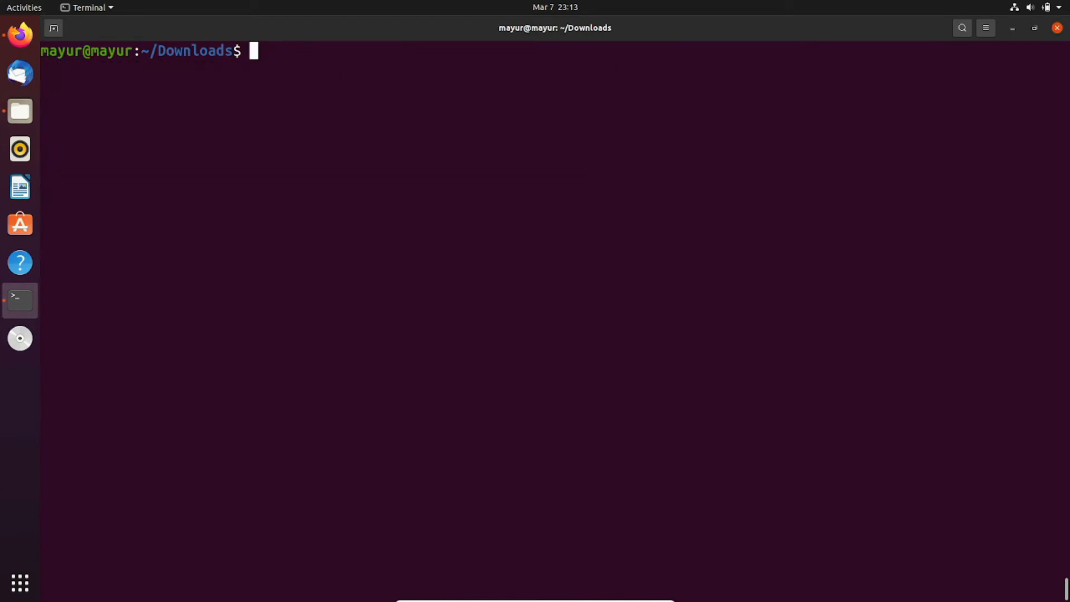
Step: Run du --help to list du's usage and all options
{"action": "type", "text": "du -"}
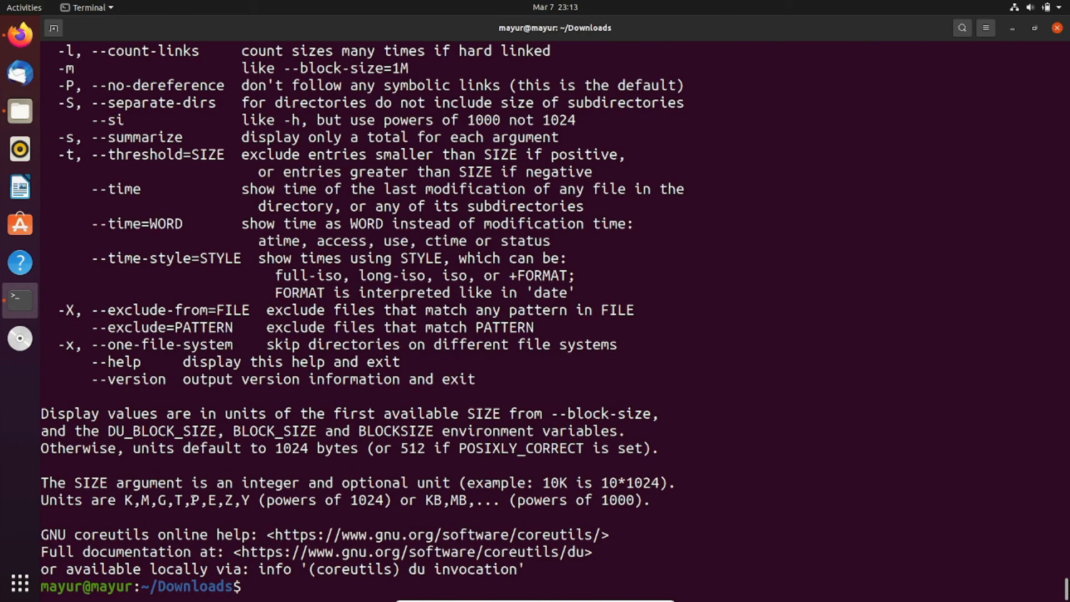
{"action": "type", "text": "du --help"}
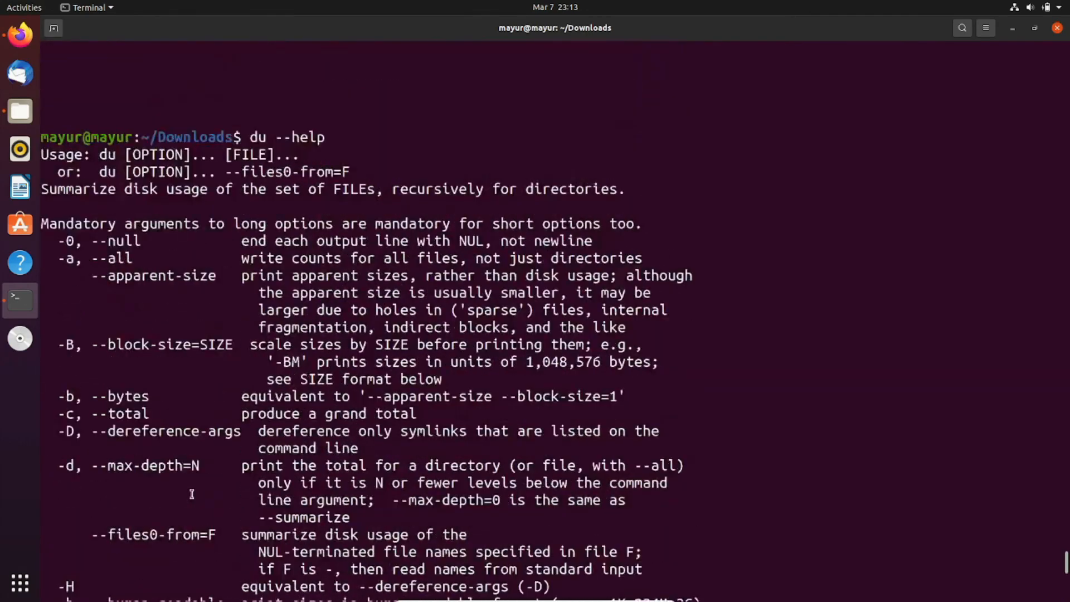